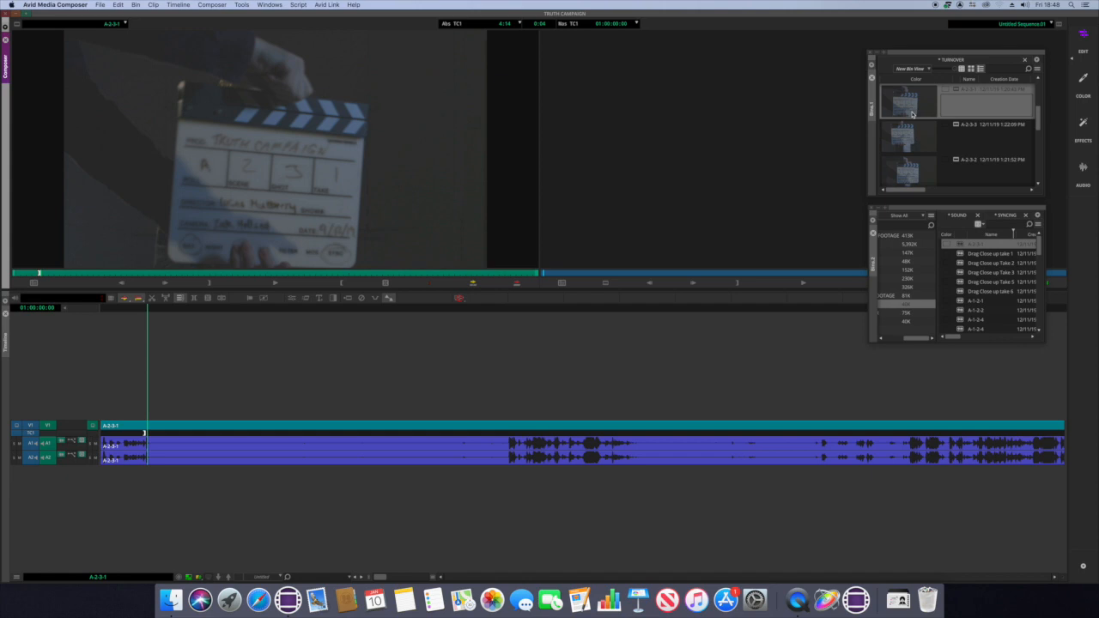
mouse_move(916, 113)
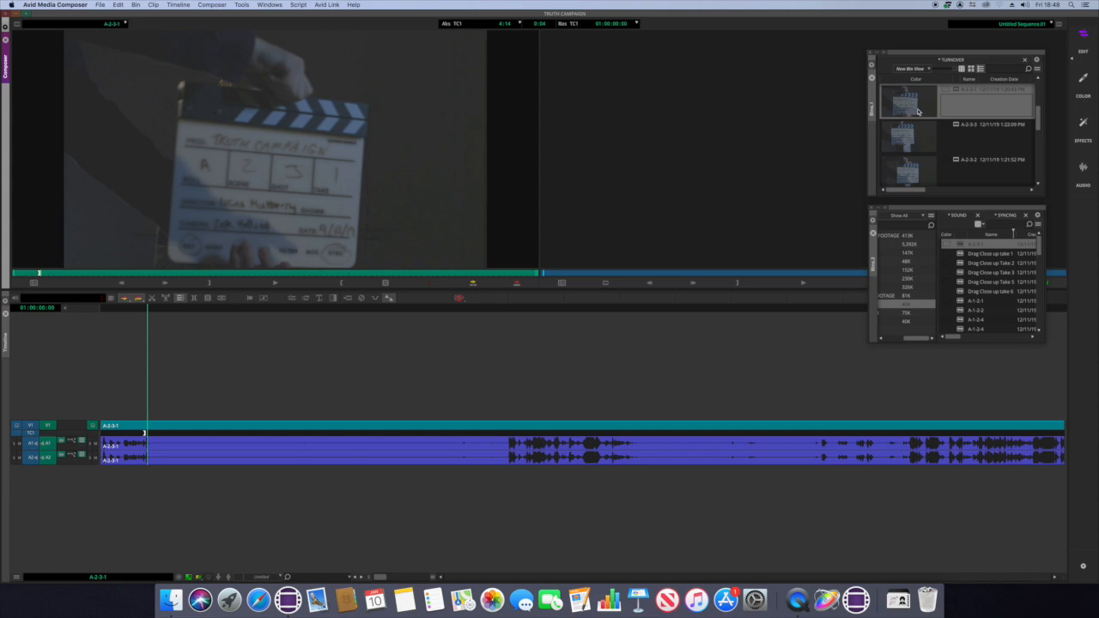
mouse_move(902, 116)
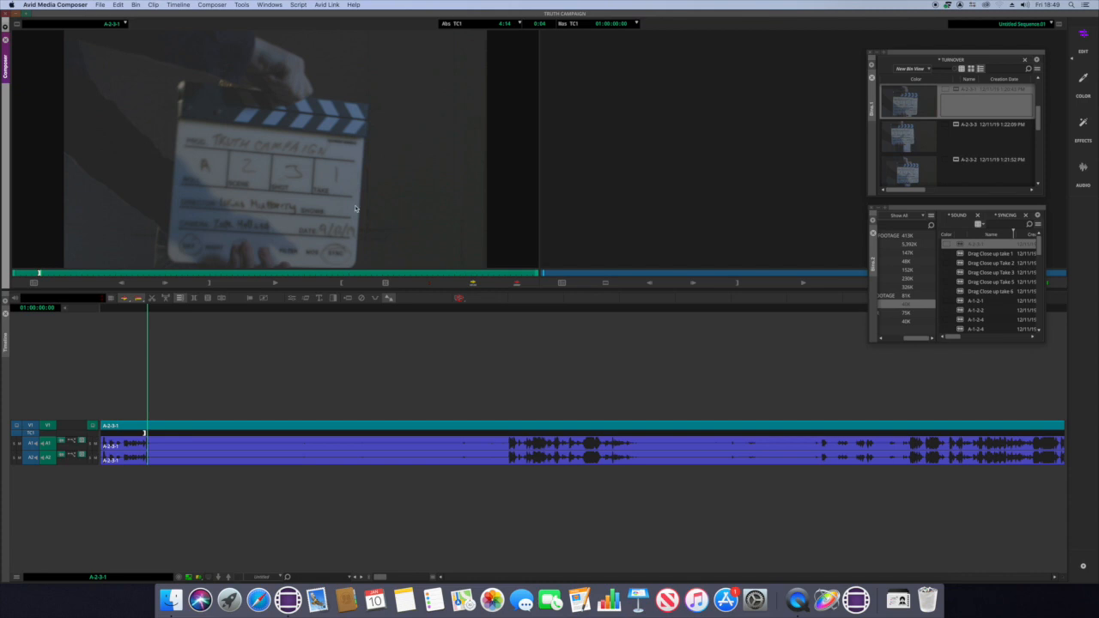
mouse_move(199, 183)
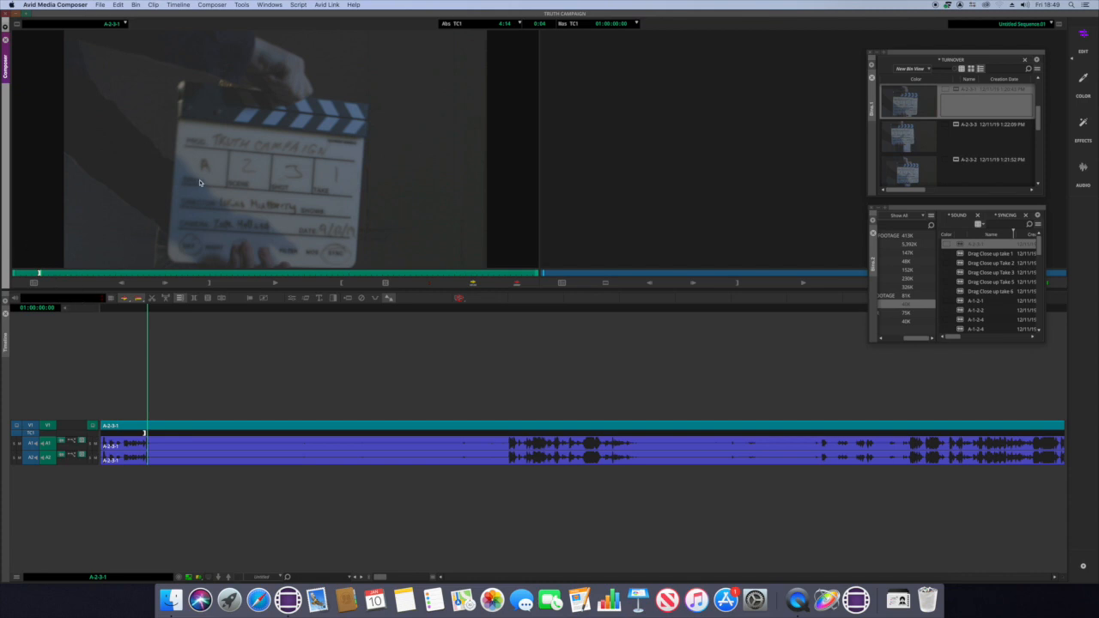
mouse_move(265, 188)
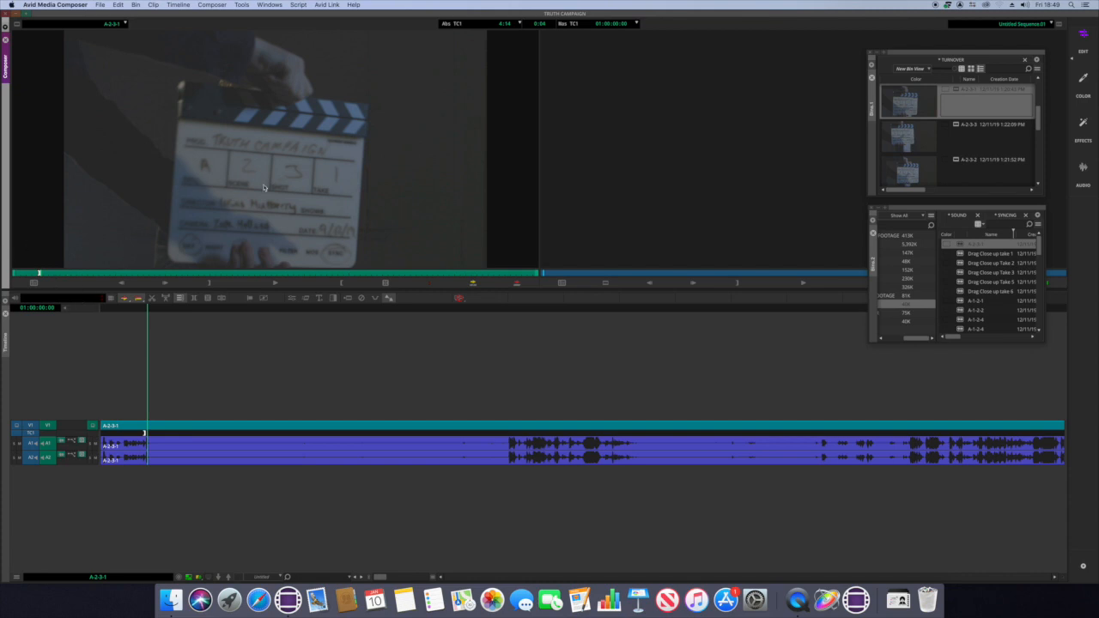
mouse_move(374, 221)
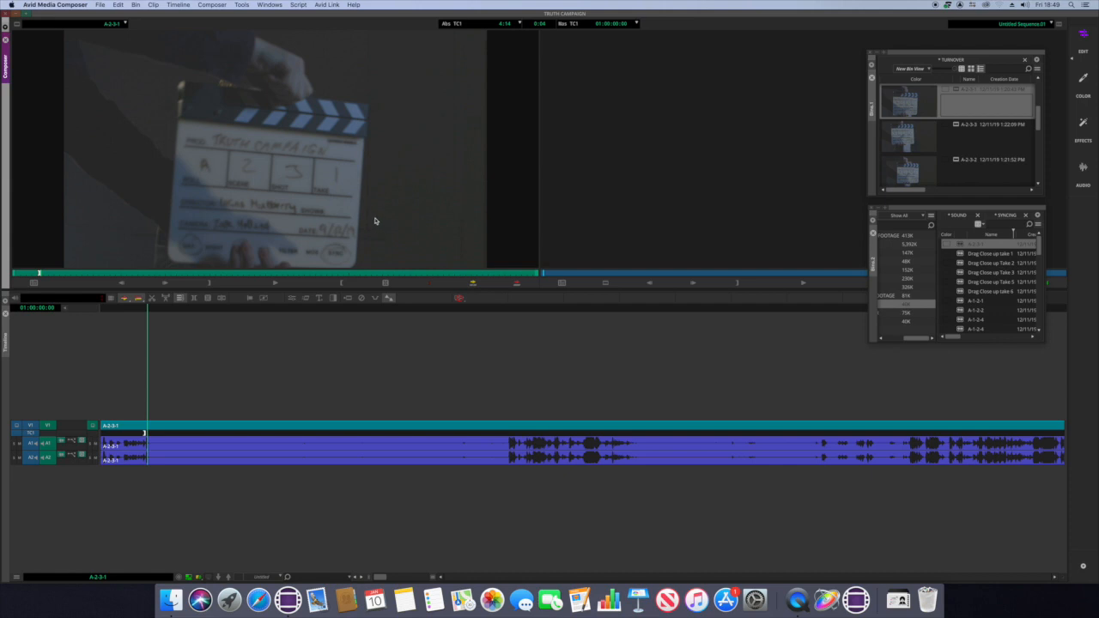
mouse_move(431, 268)
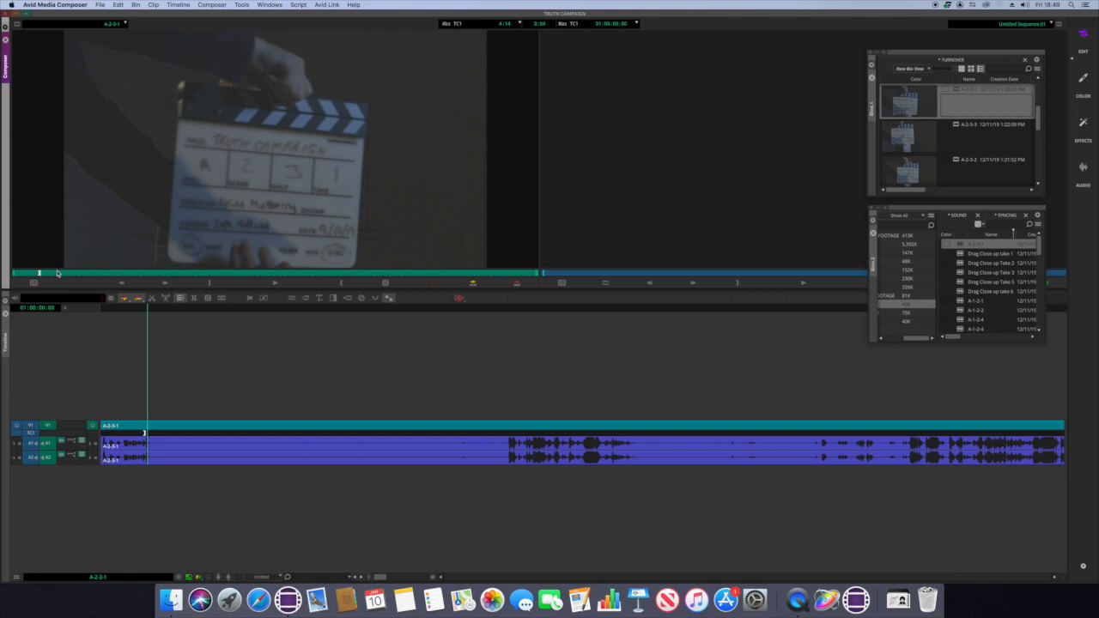
mouse_move(326, 243)
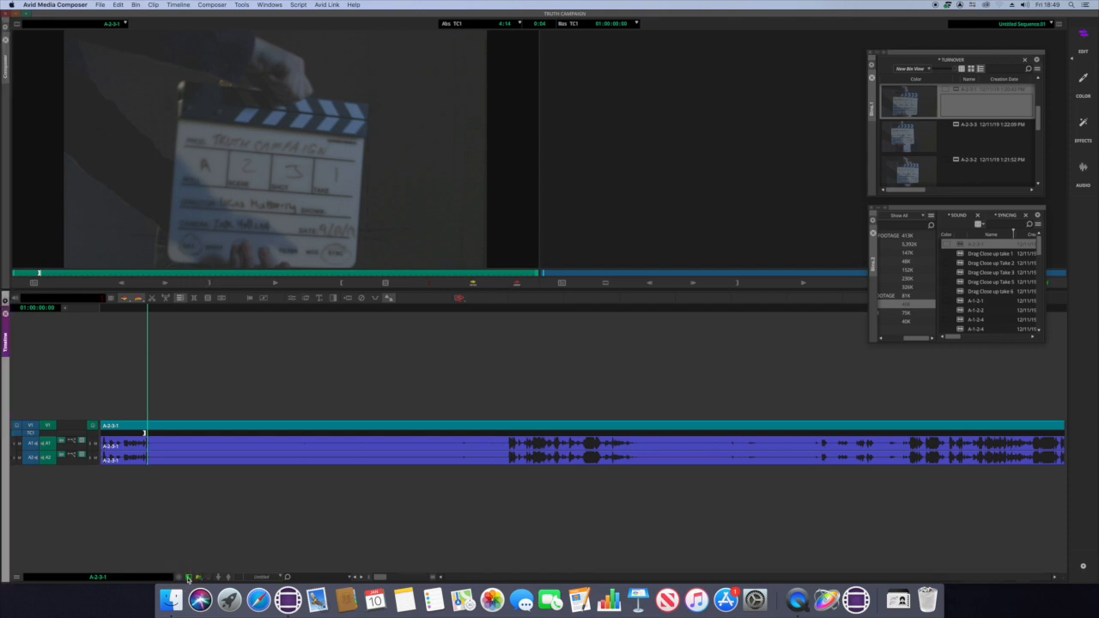
Step: Cue the audio-only A-2-3-1 clip to the clap in its waveform
click(189, 577)
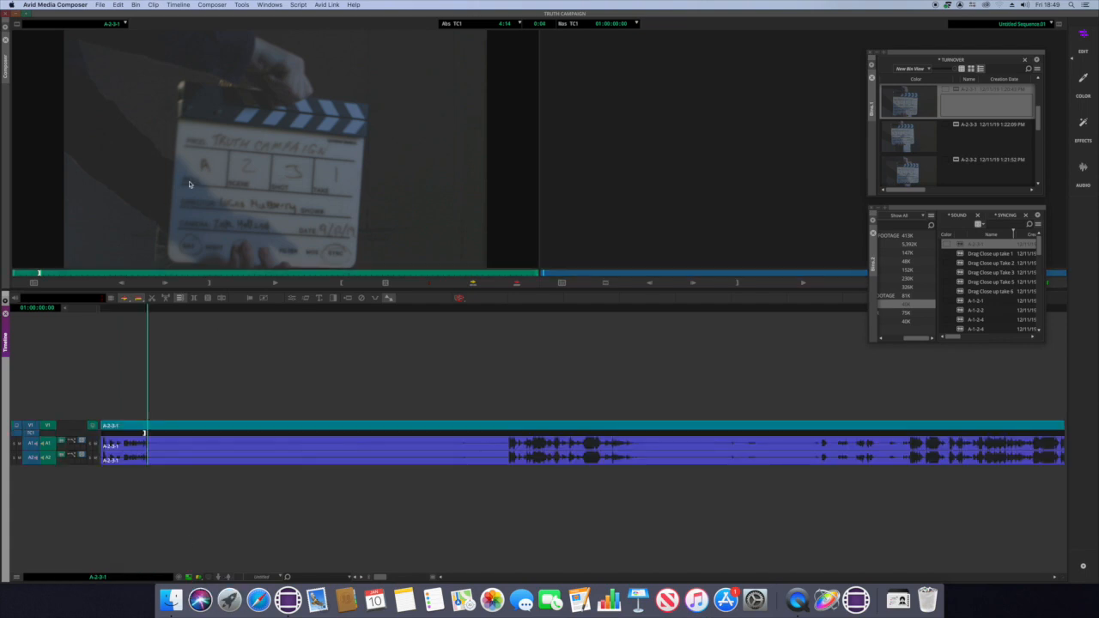
mouse_move(256, 68)
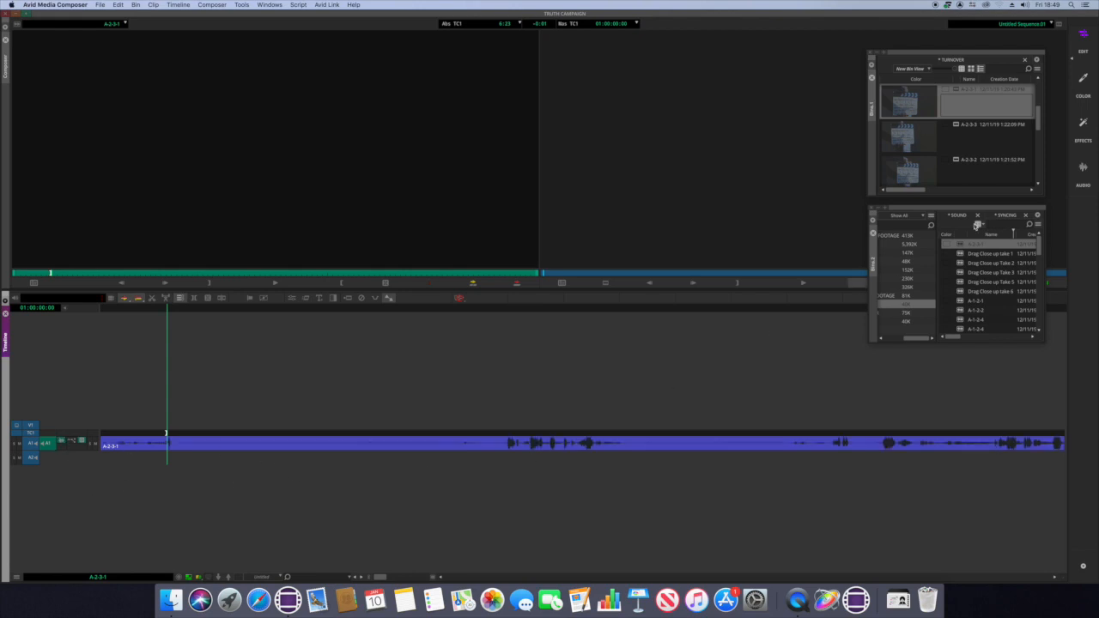
Step: Switch to the Syncing bin and select the video and audio A-2-3-1 clips
click(908, 101)
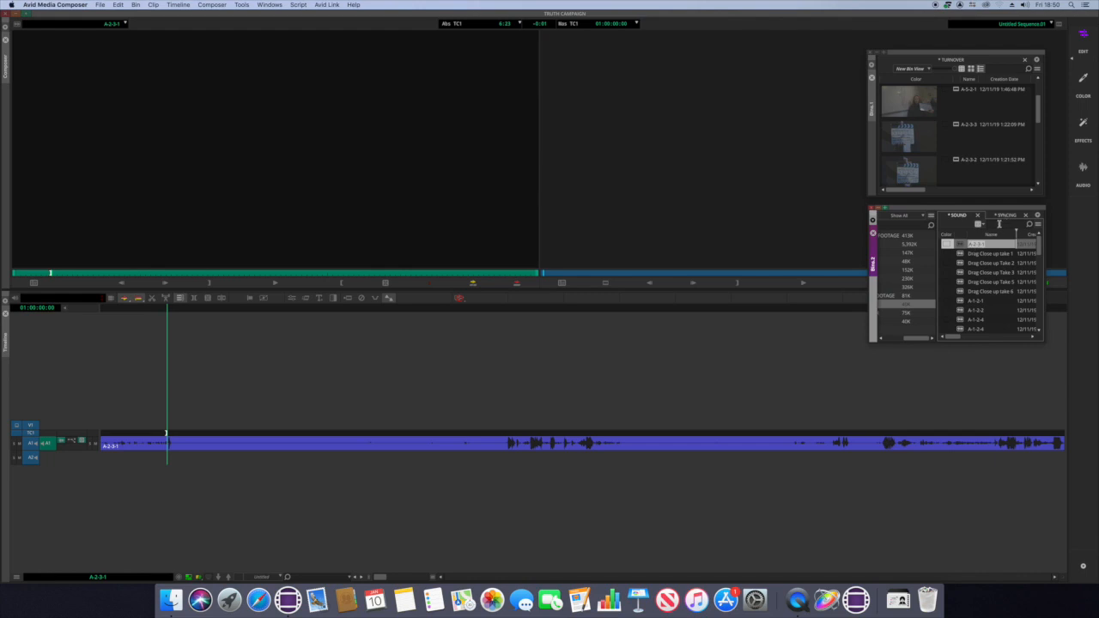
click(1005, 215)
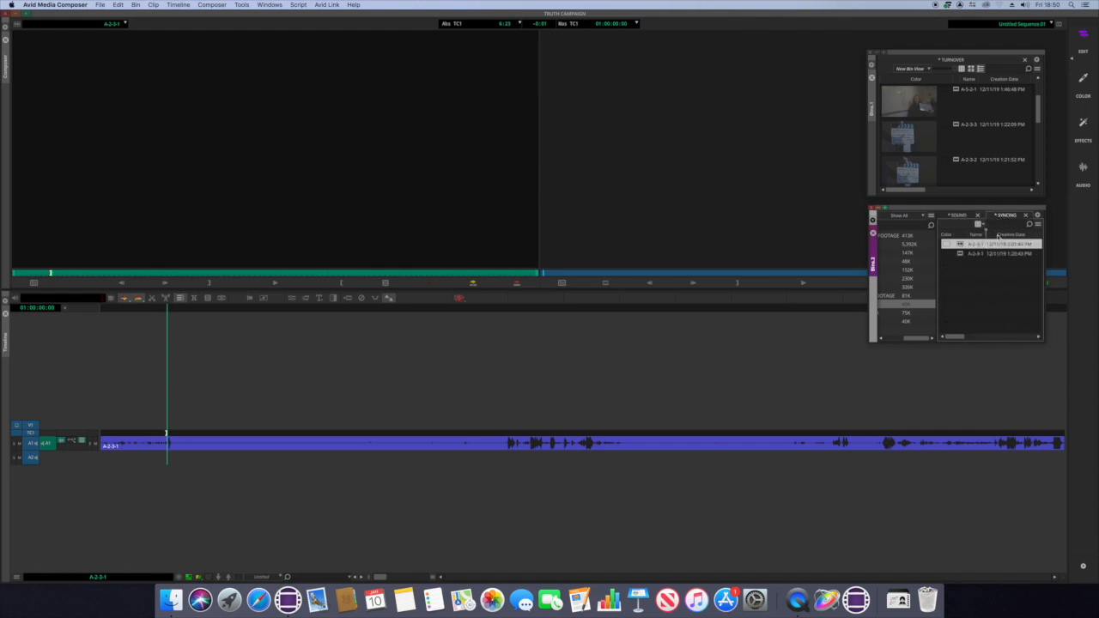
click(987, 243)
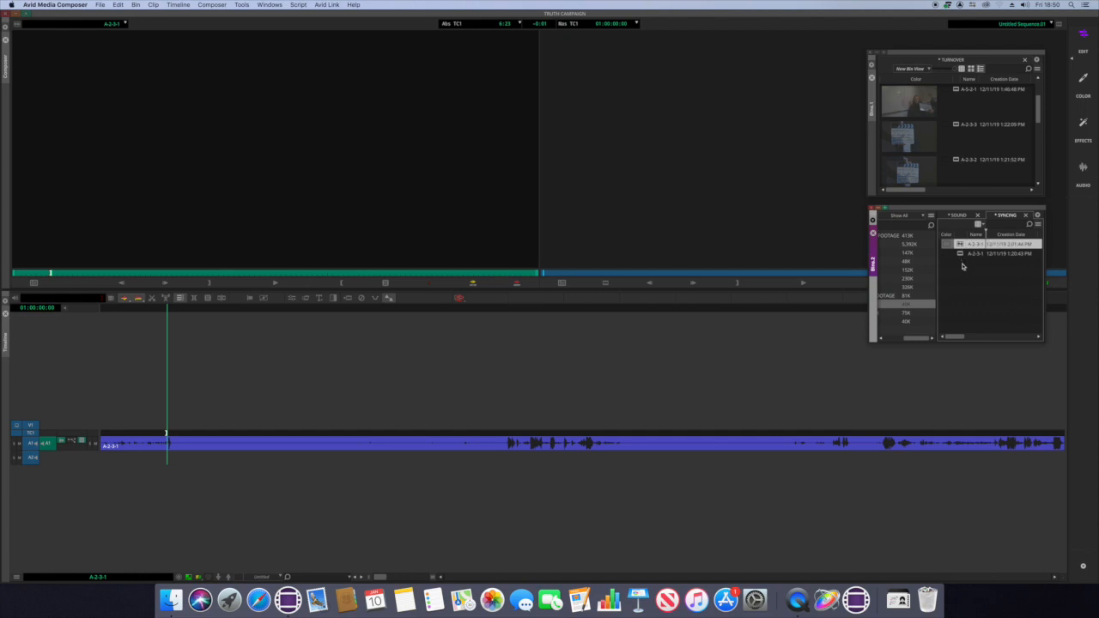
mouse_move(962, 264)
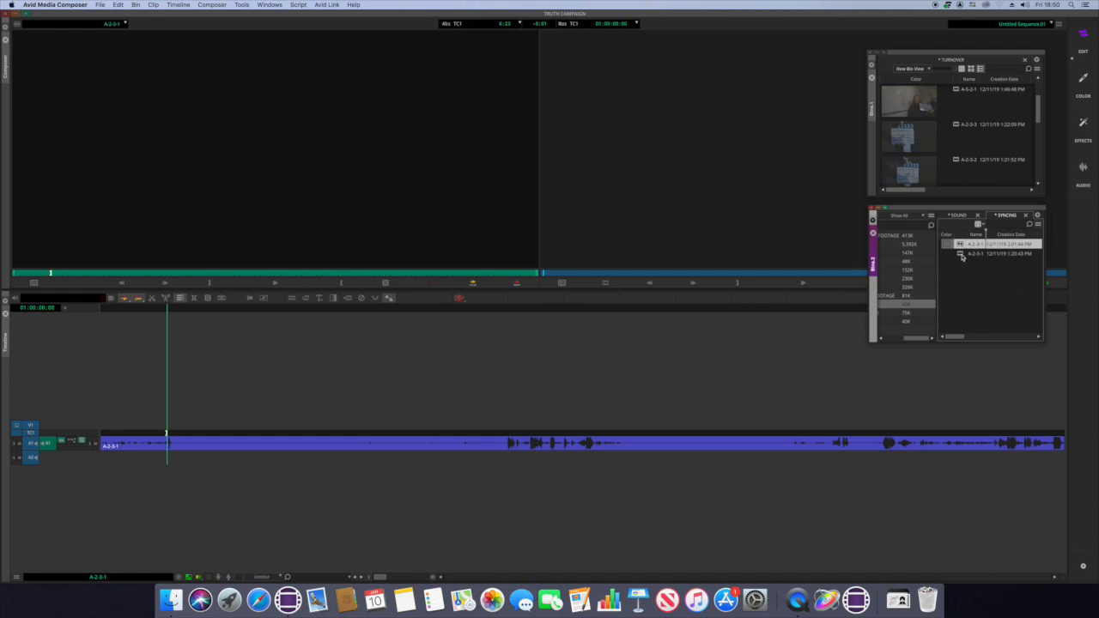
Step: AutoSync the two A-2-3-1 clips using Inpoints in the Sync Selection dialog
right_click(988, 244)
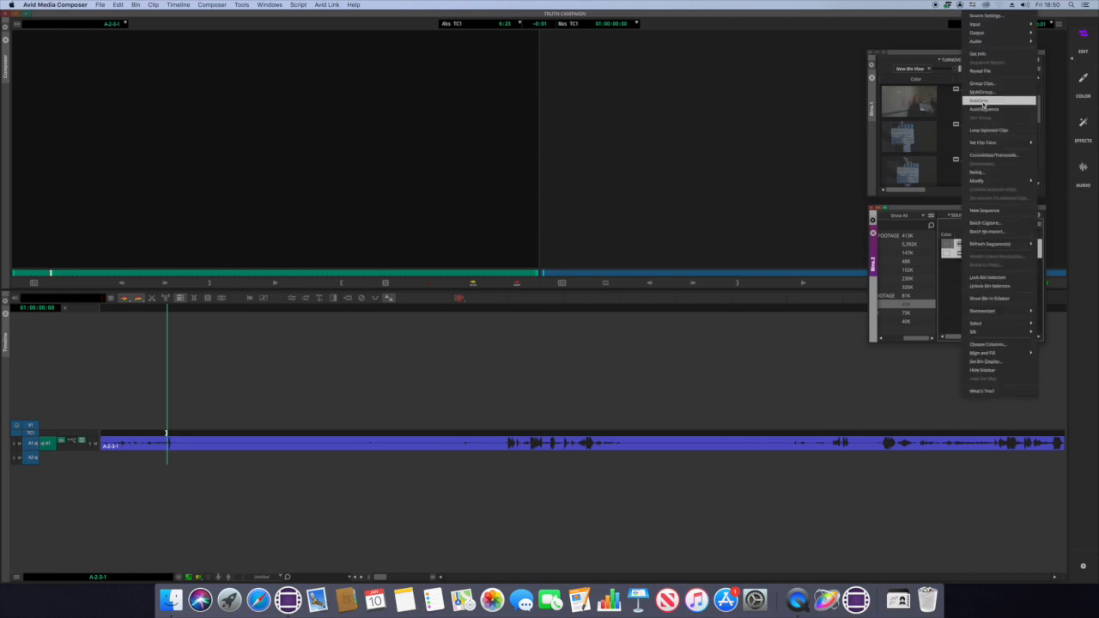
click(978, 100)
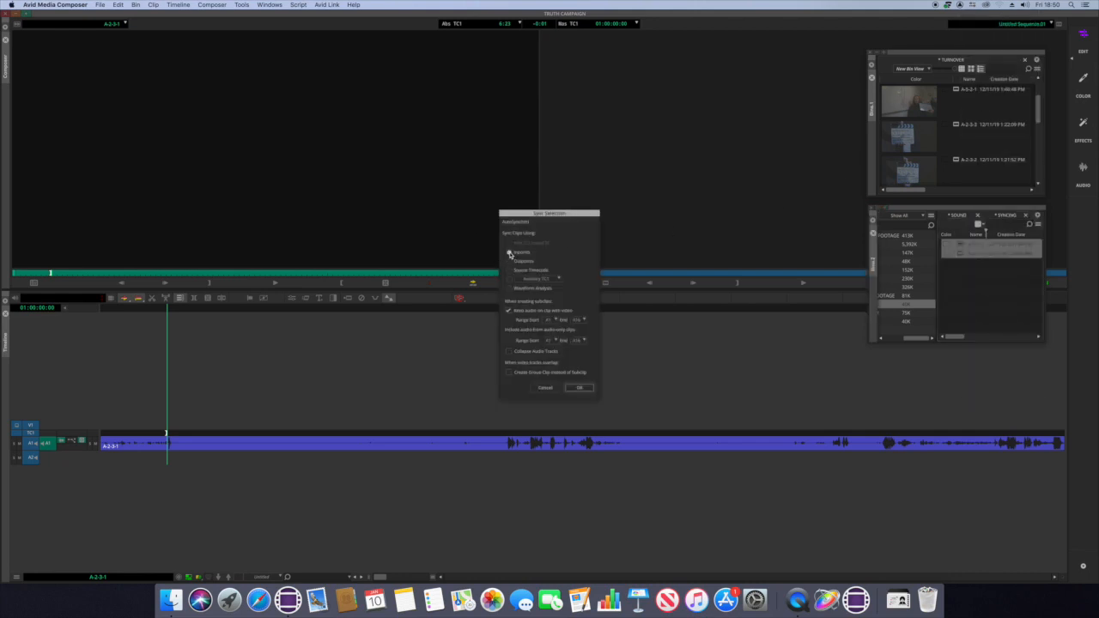
click(510, 253)
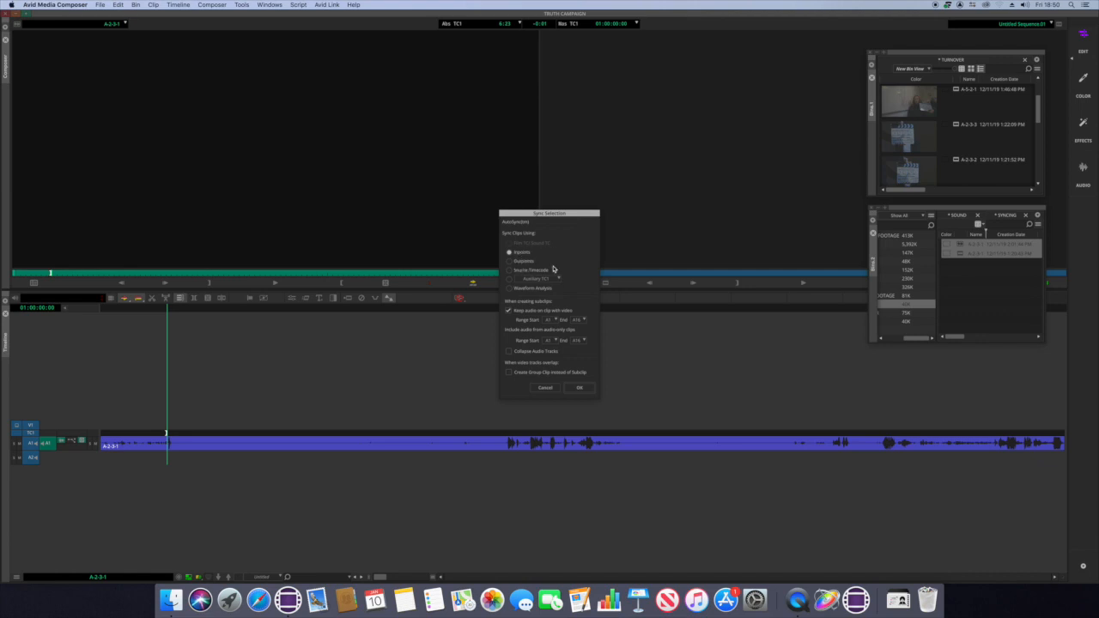
mouse_move(537, 299)
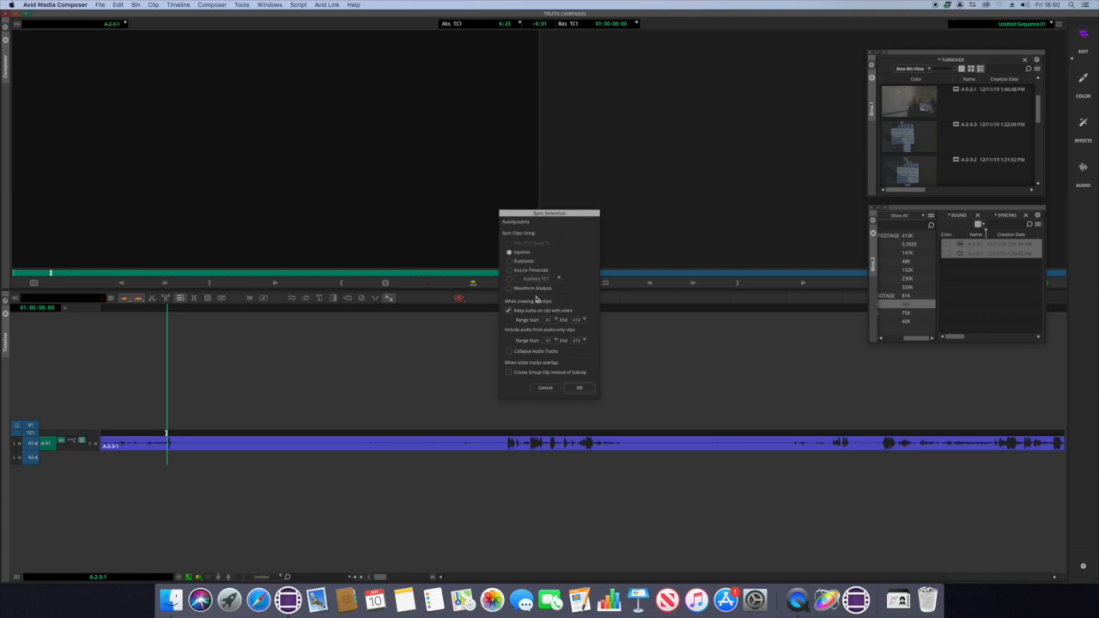
mouse_move(516, 306)
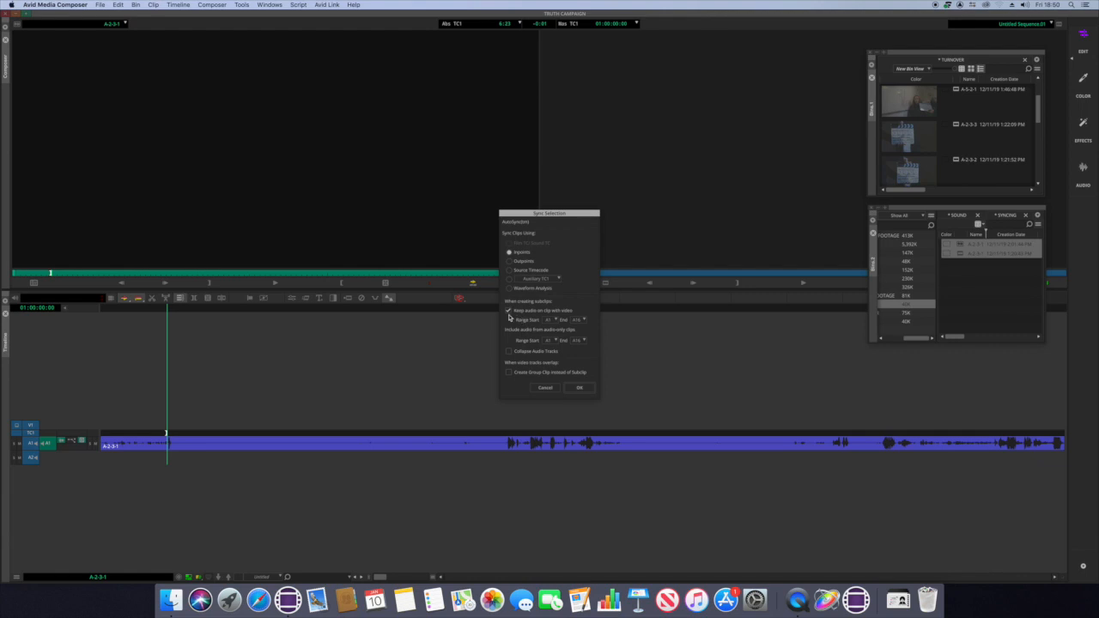
mouse_move(522, 329)
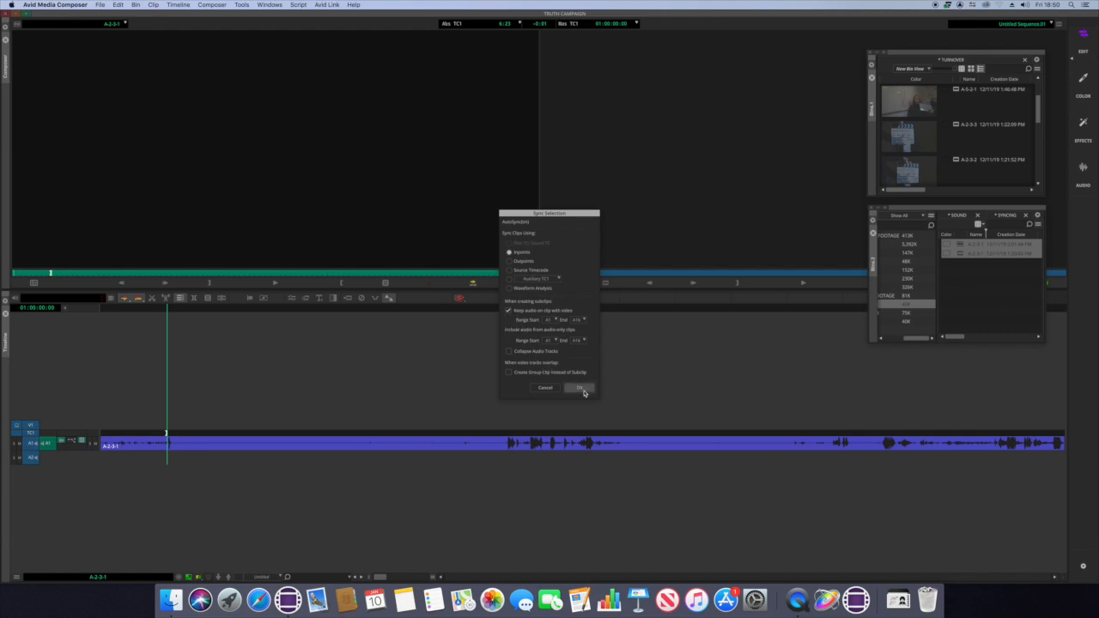
click(580, 387)
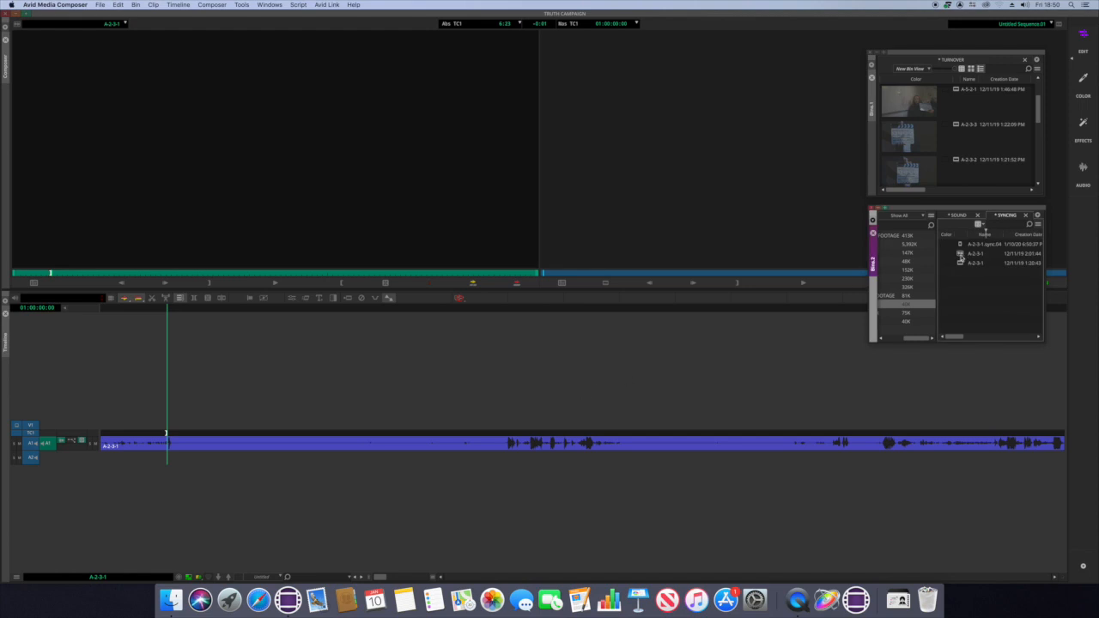
Step: Load the A-2-3-1.sync.04 subclip to inspect its aligned audio tracks
click(988, 244)
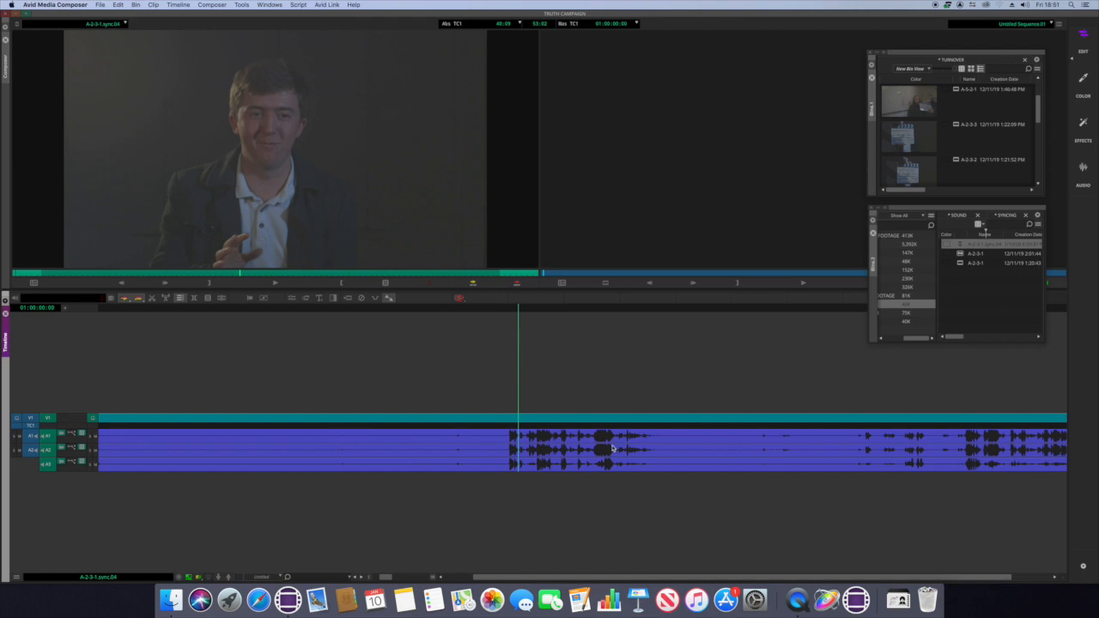
mouse_move(650, 463)
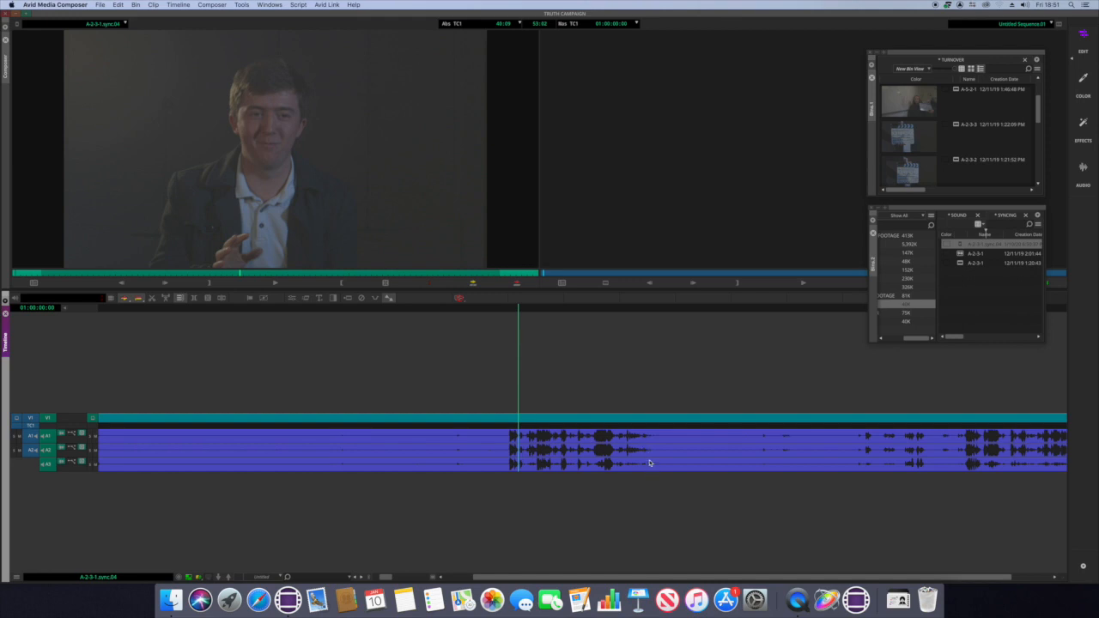
mouse_move(516, 435)
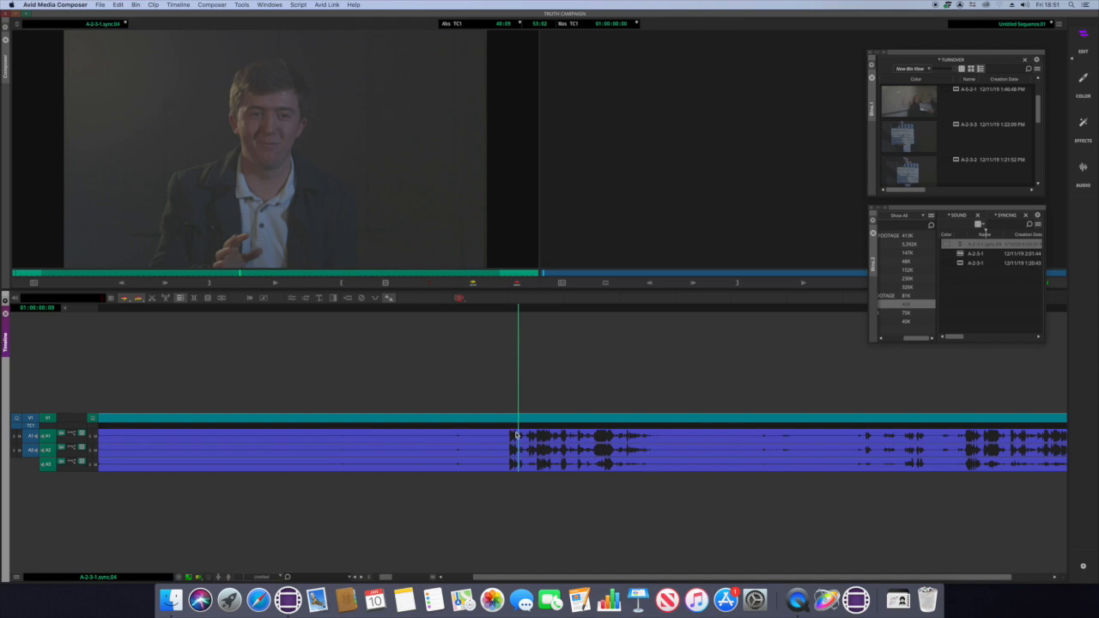
mouse_move(513, 324)
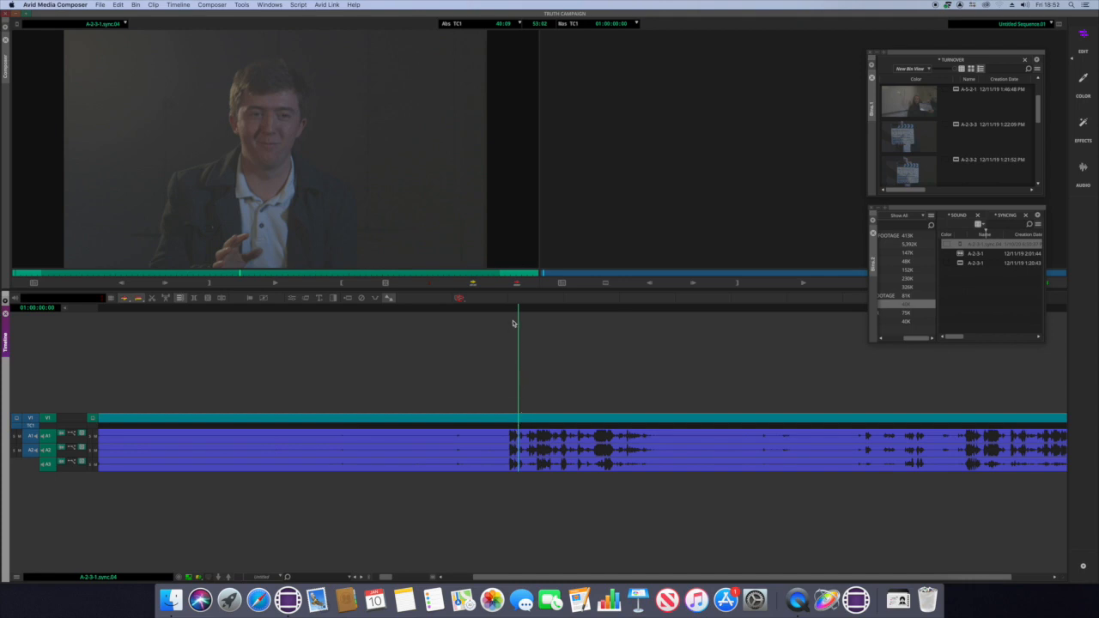